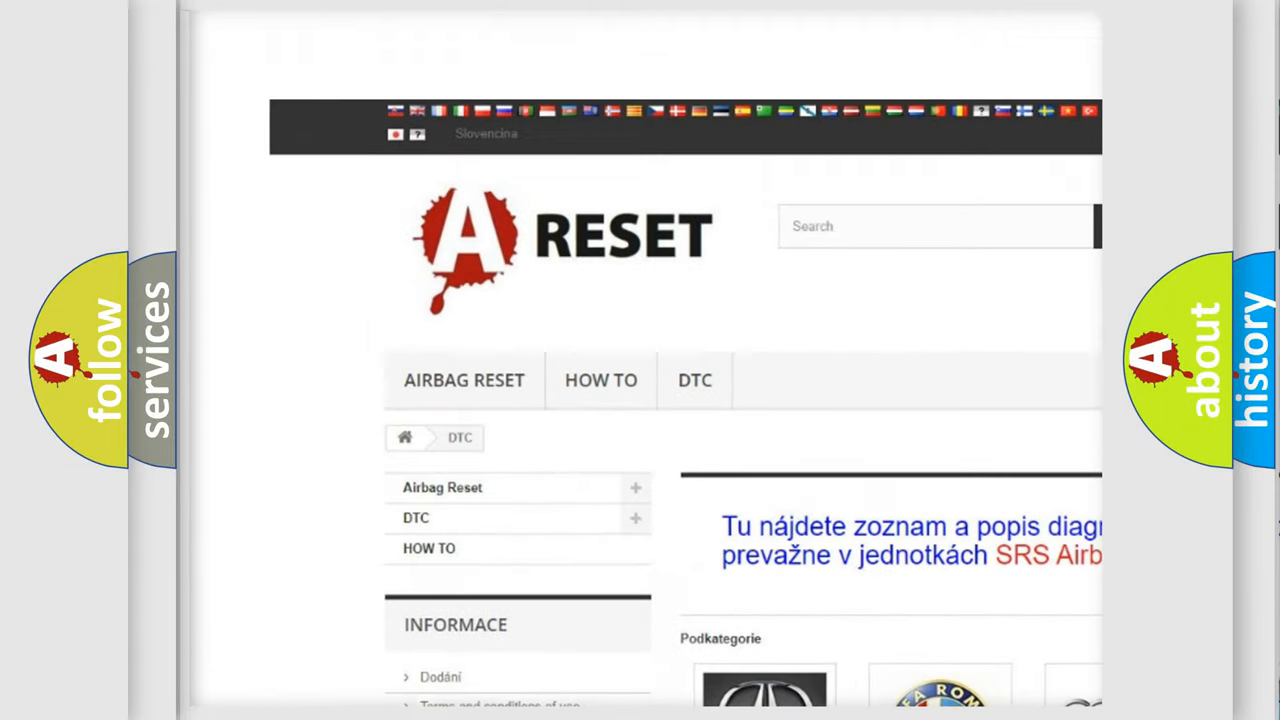
{"action": "scroll", "scroll_direction": "down", "scroll_amount": 3}
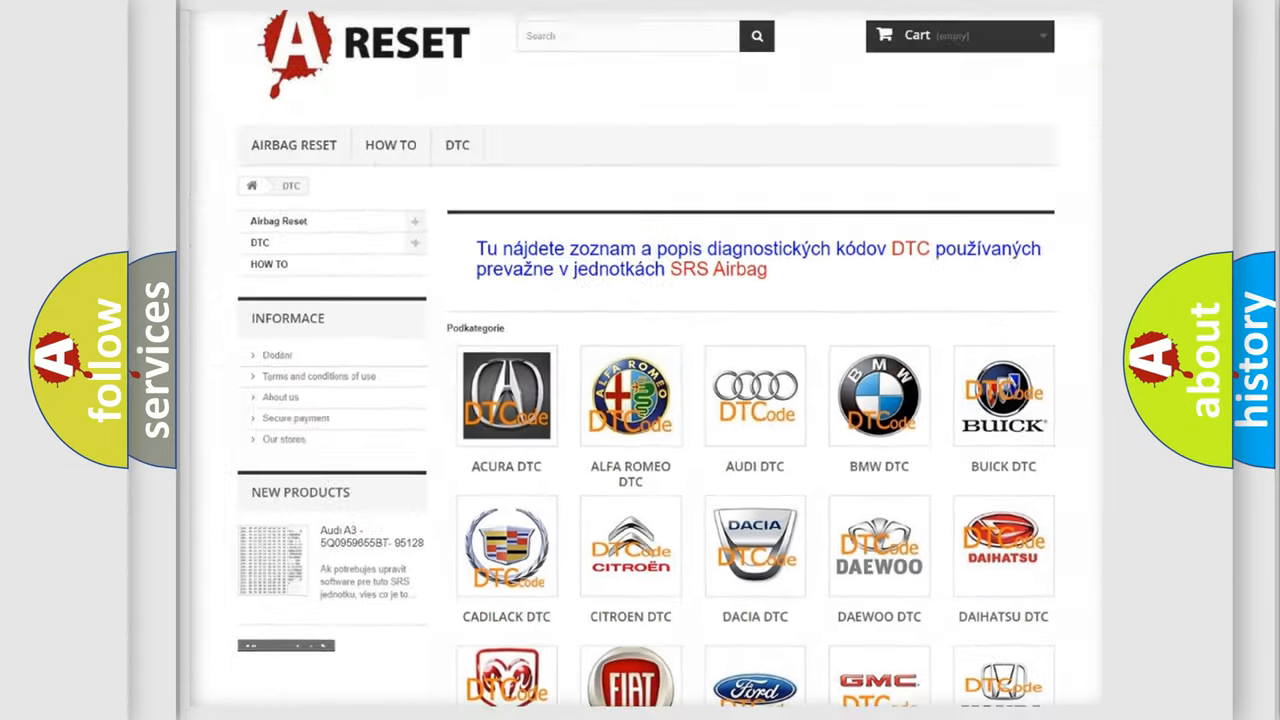
{"action": "scroll", "scroll_direction": "down", "scroll_amount": 3}
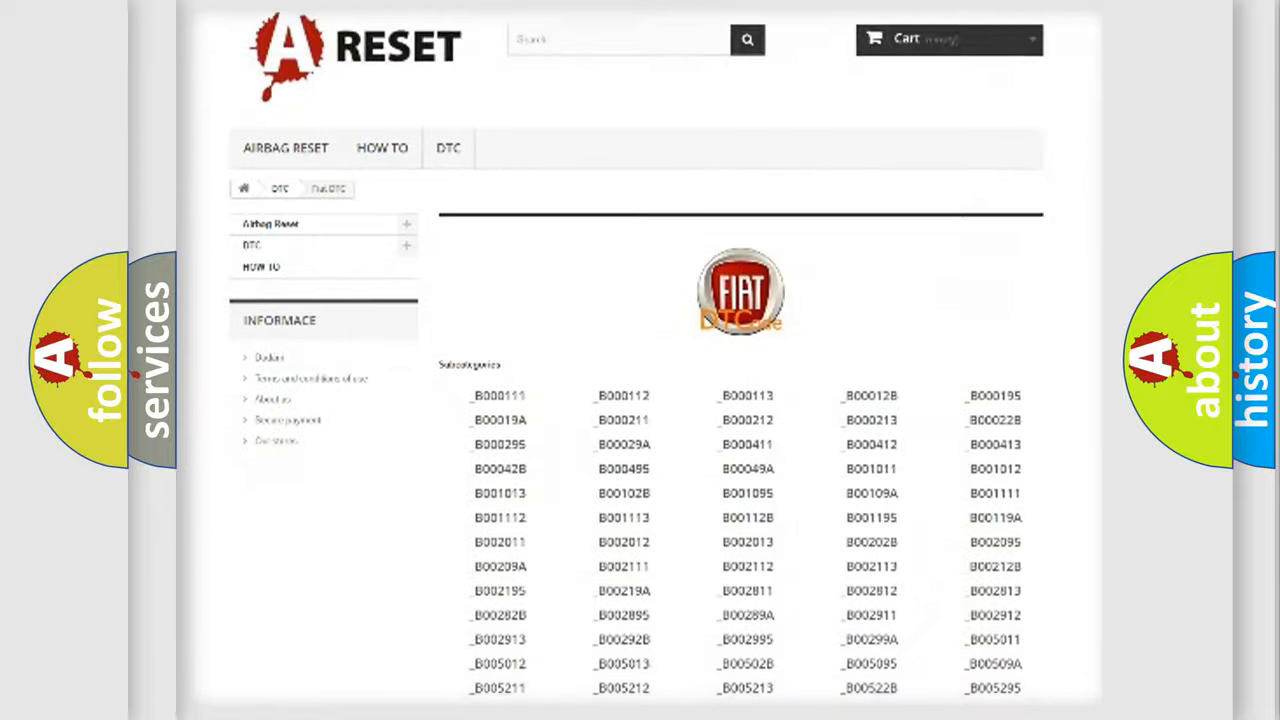
{"action": "scroll", "scroll_direction": "down", "scroll_amount": 3}
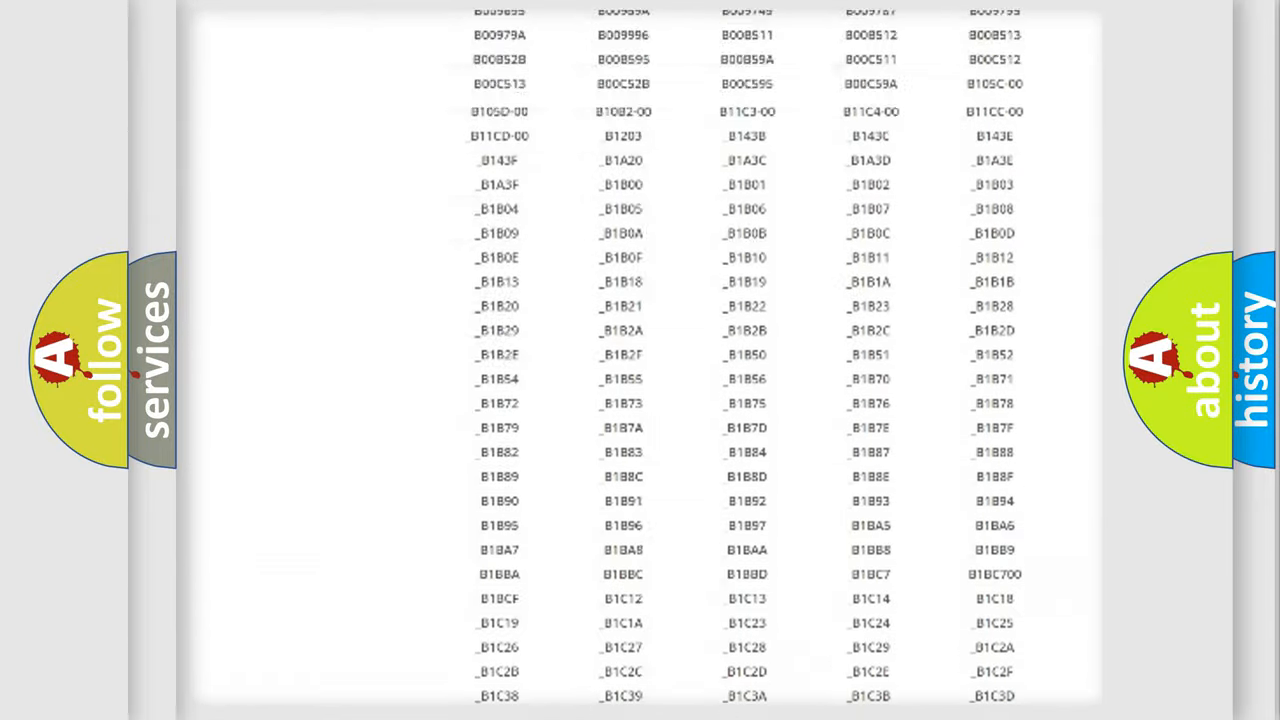
{"action": "scroll", "scroll_direction": "up", "scroll_amount": 3}
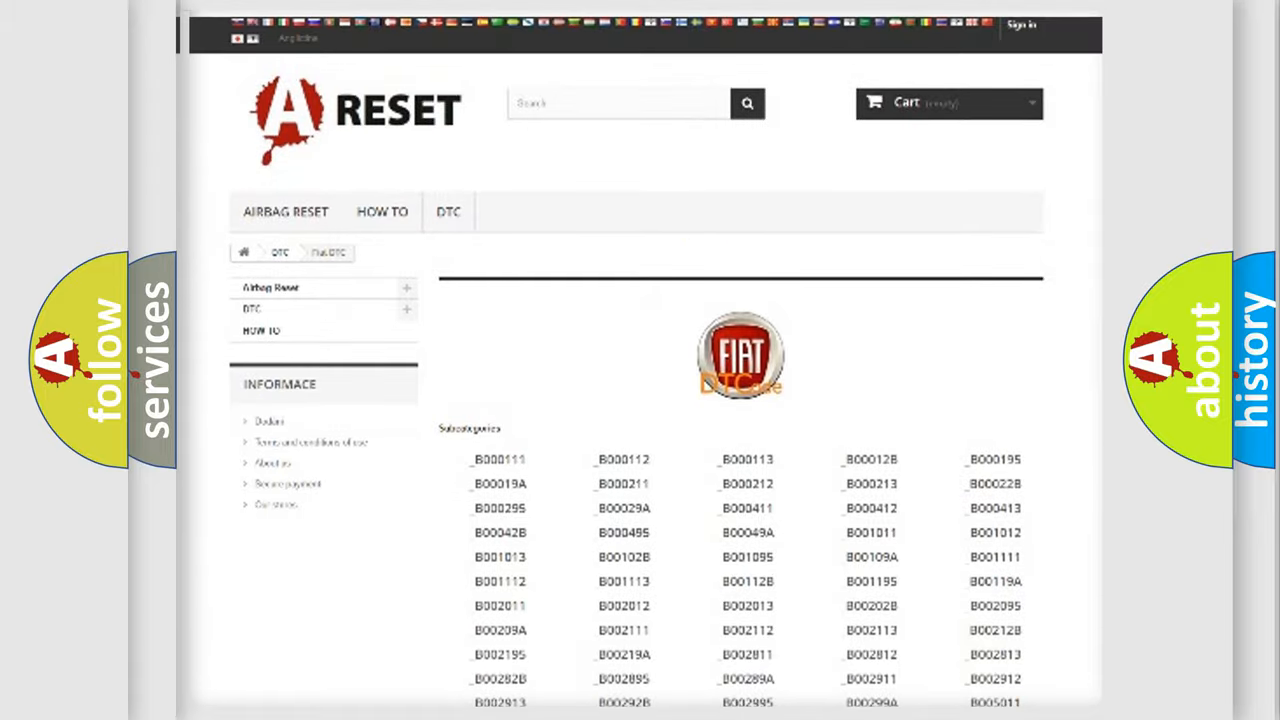